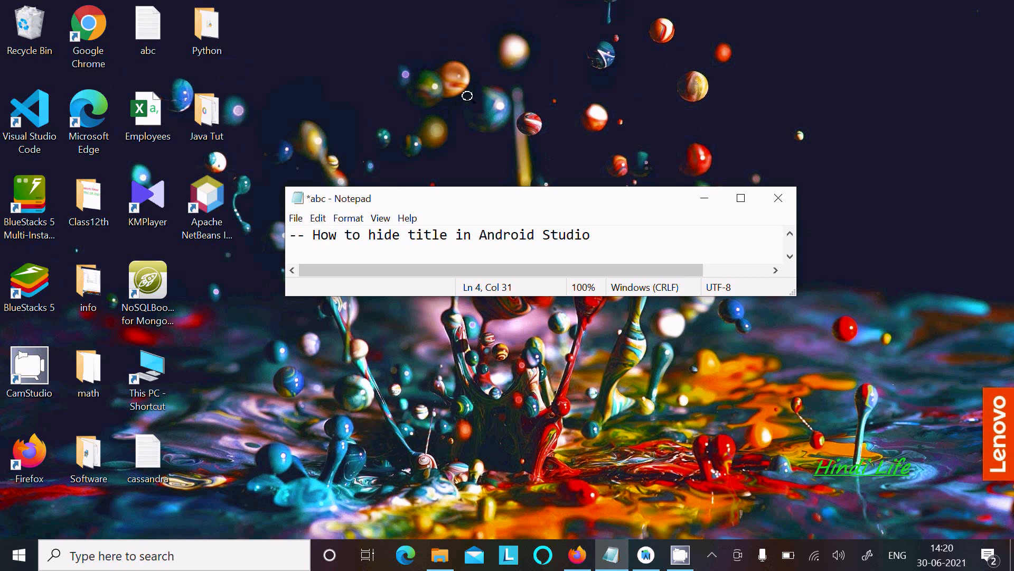
pyautogui.moveTo(831, 231)
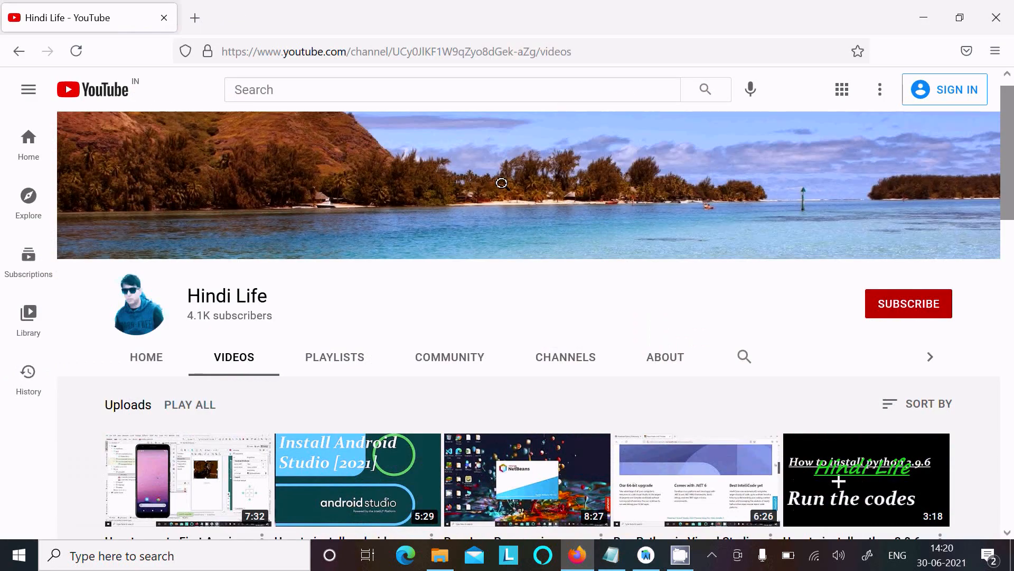
# Bring the MyApplication project to the front and launch the unchanged app on the Pixel_3a_API_30_x86 emulator.
pyautogui.scroll(-3)
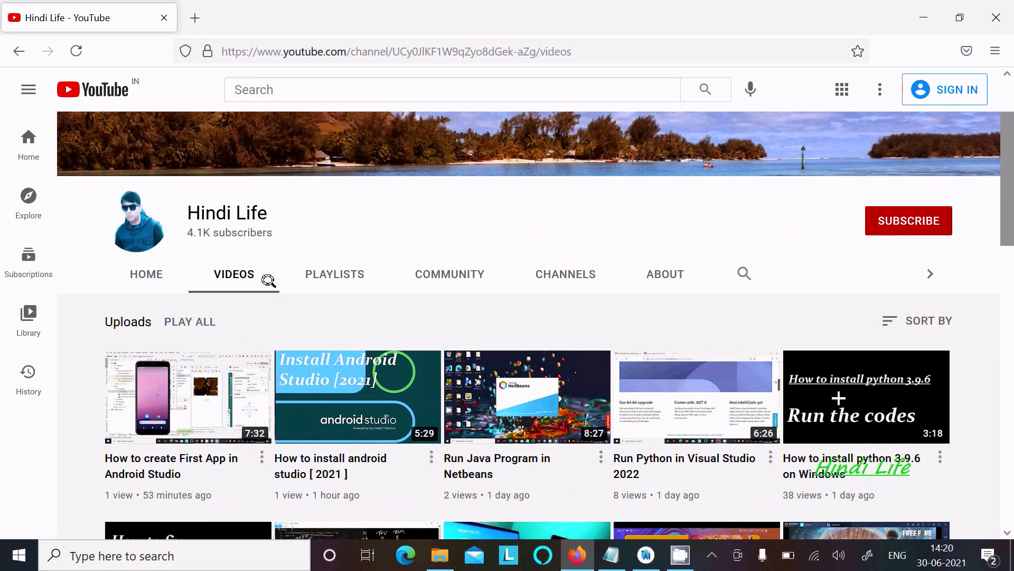
pyautogui.moveTo(357, 396)
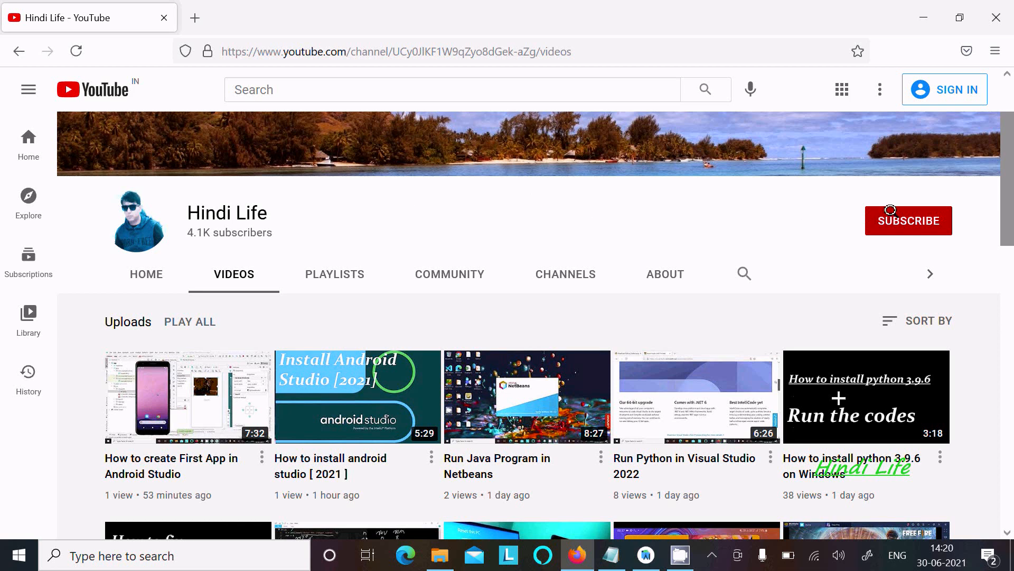
pyautogui.scroll(-3)
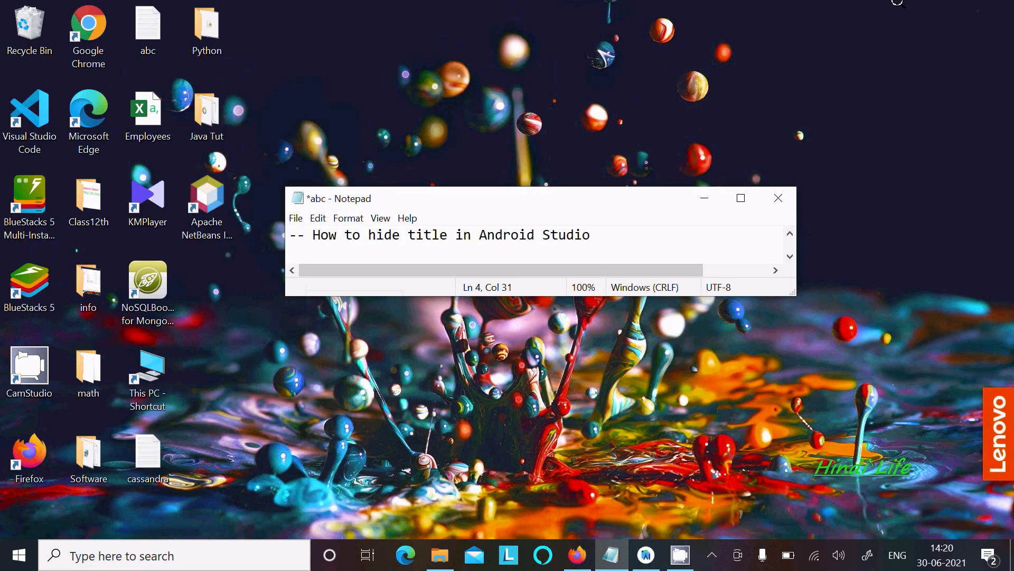
pyautogui.click(644, 555)
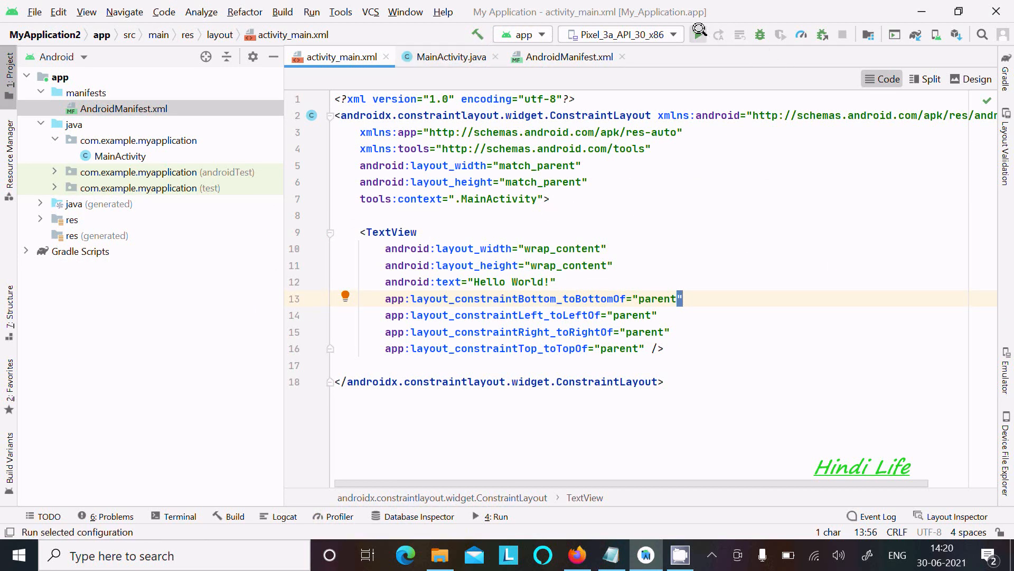
pyautogui.click(699, 34)
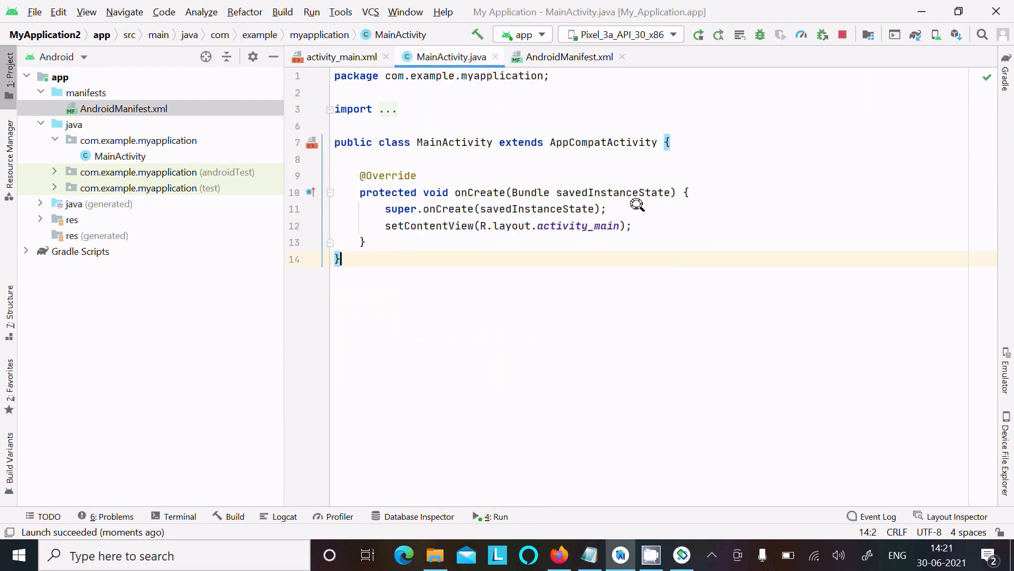
# Paste requestWindowFeature(Window.FEATURE_NO_TITLE); and getSupportActionBar().hide(); above setContentView in onCreate.
pyautogui.press('enter')
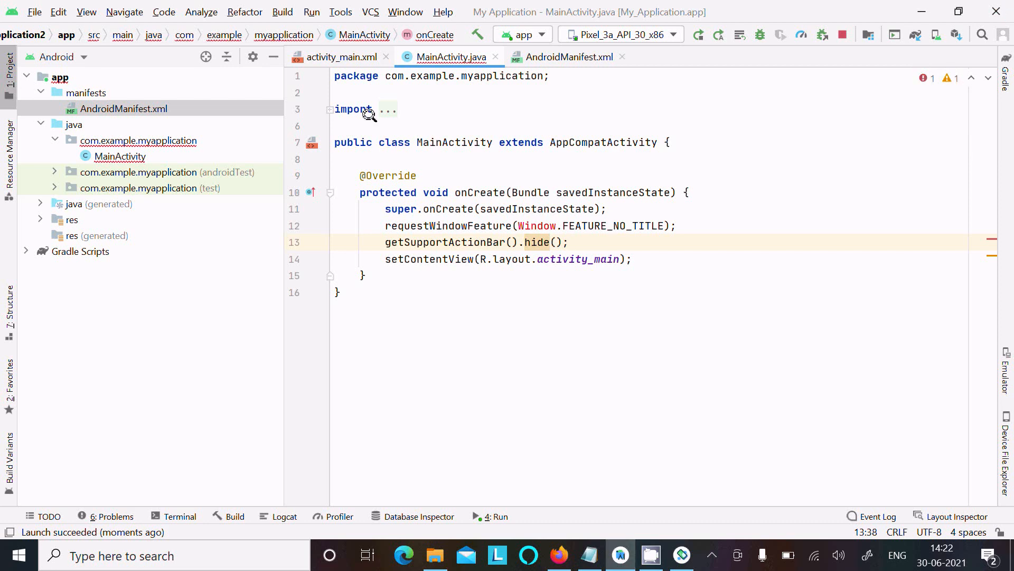
# Add the android.view.Window import to MainActivity.java and start a new build for the emulator.
pyautogui.click(389, 109)
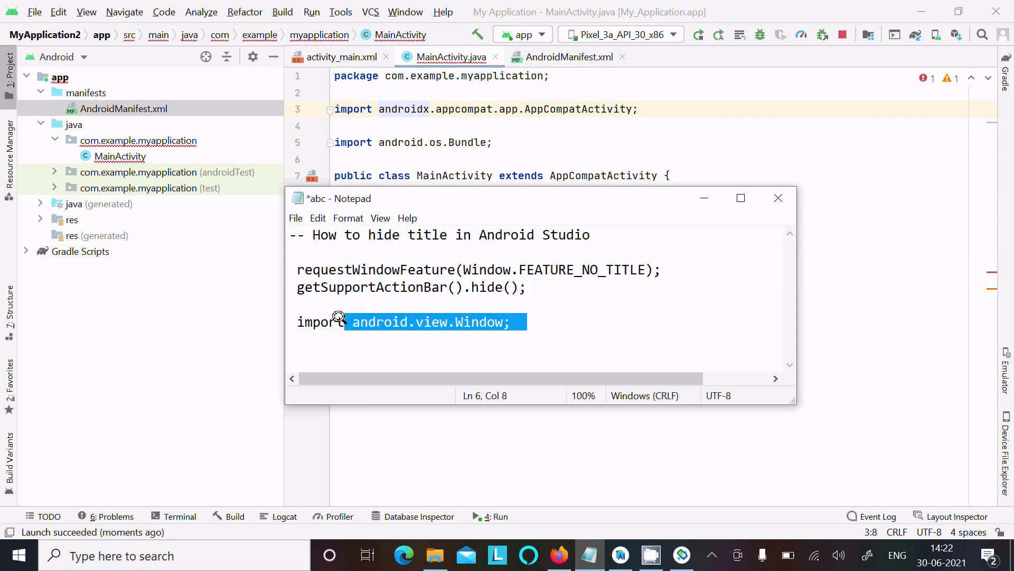
pyautogui.rightClick(333, 318)
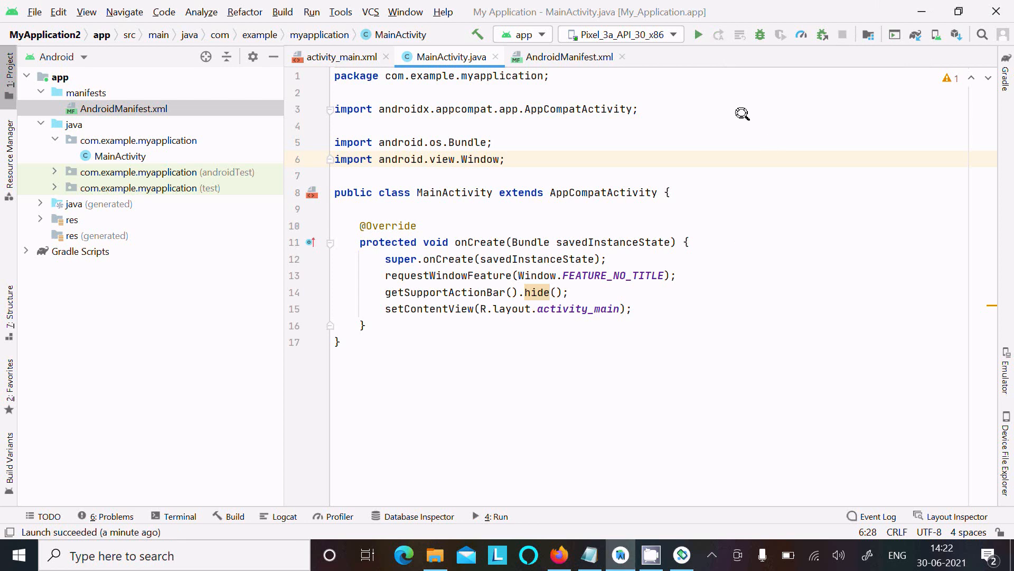
pyautogui.click(699, 34)
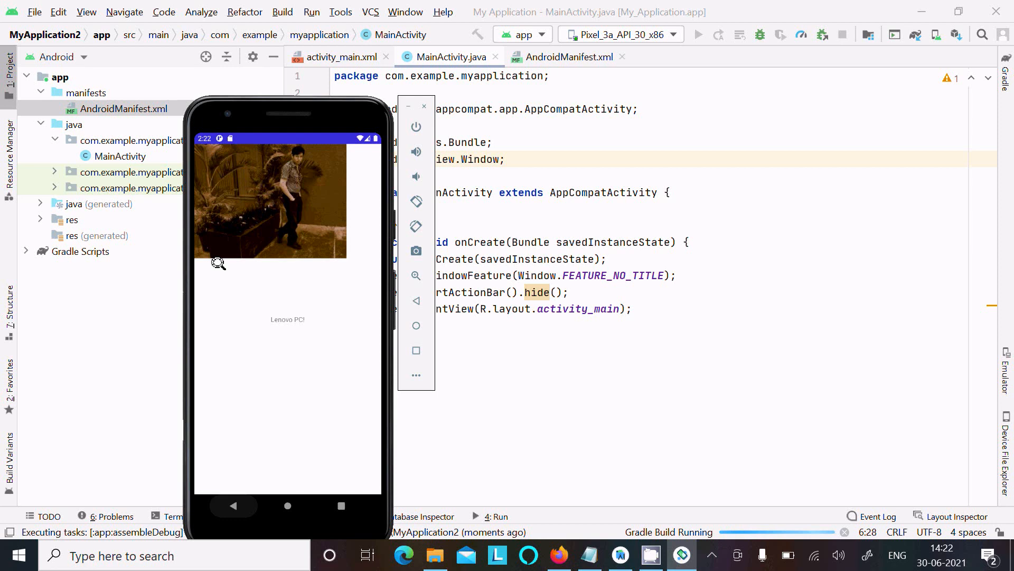
pyautogui.moveTo(550, 416)
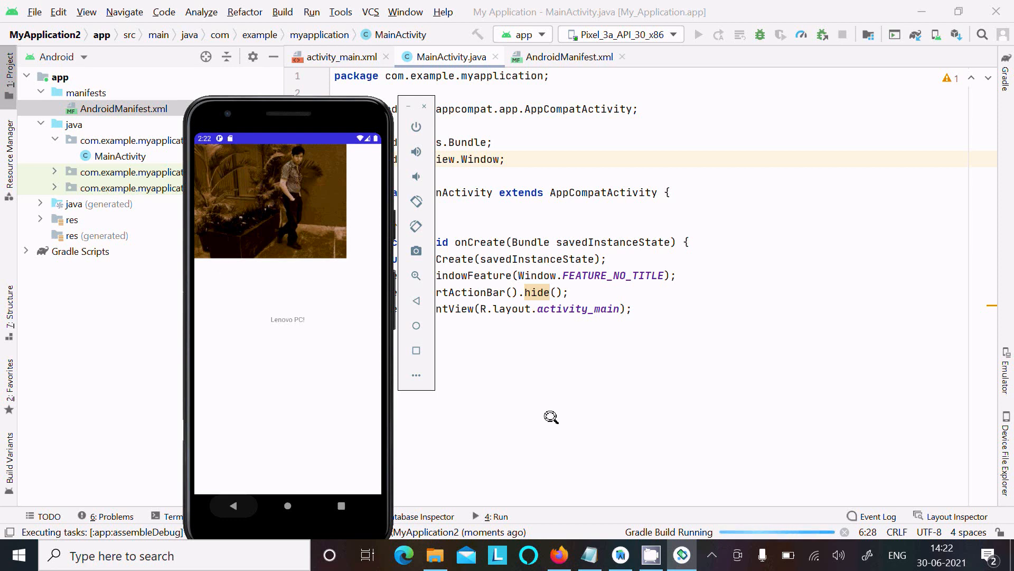
pyautogui.moveTo(759, 362)
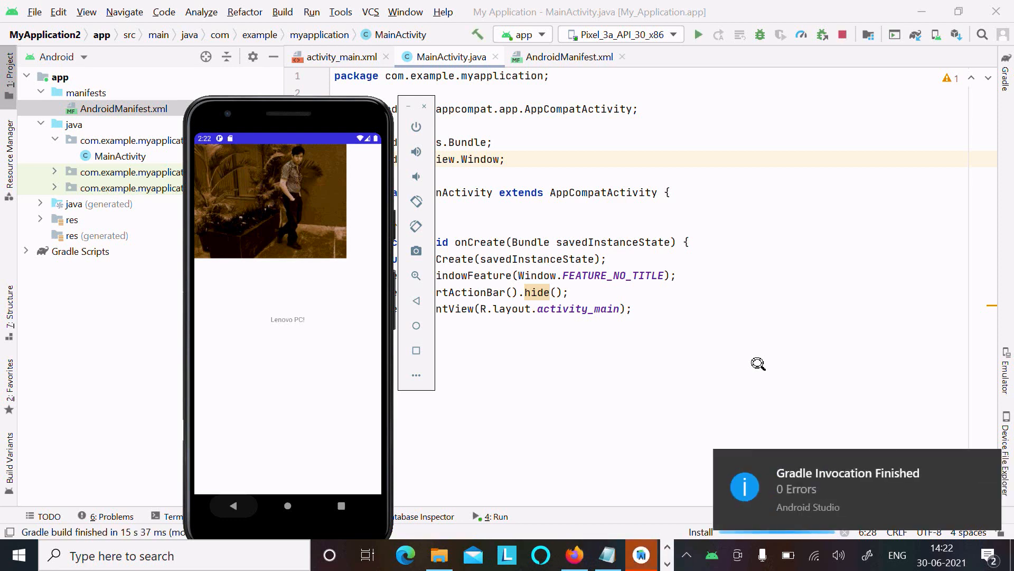
# Run the app again so the emulator shows Hello World with no title bar.
pyautogui.click(698, 34)
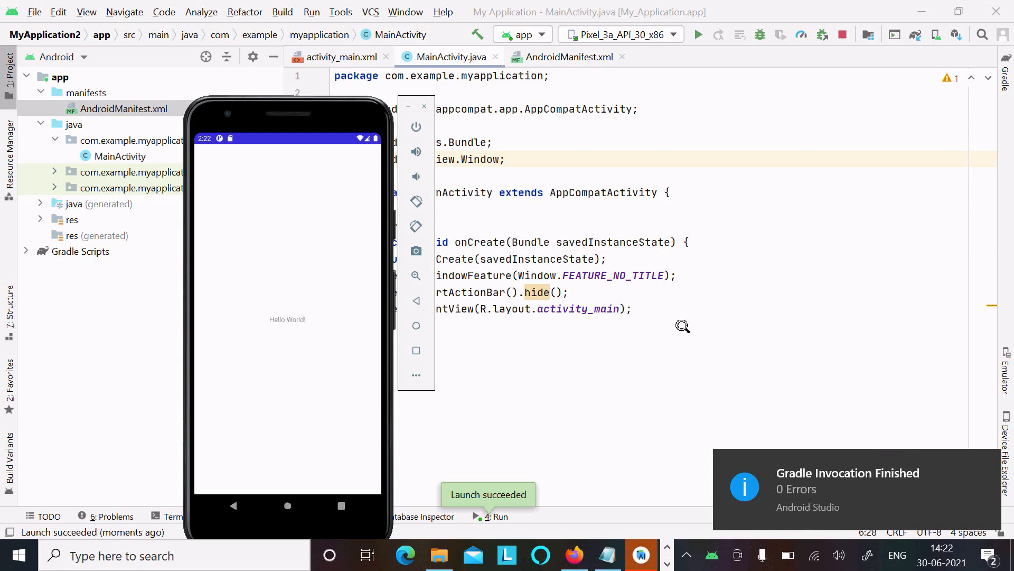
pyautogui.moveTo(286, 320)
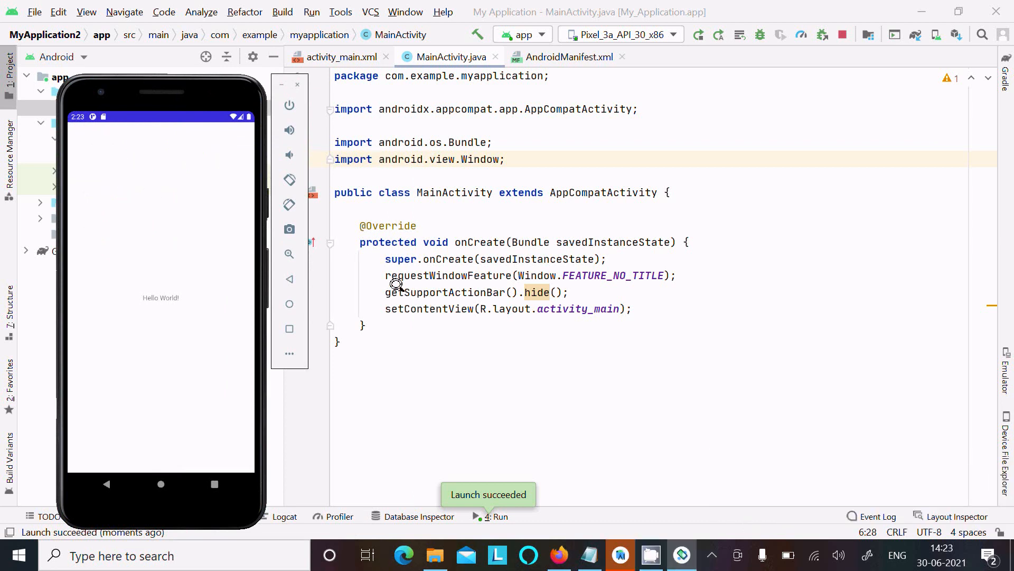
pyautogui.moveTo(390, 276)
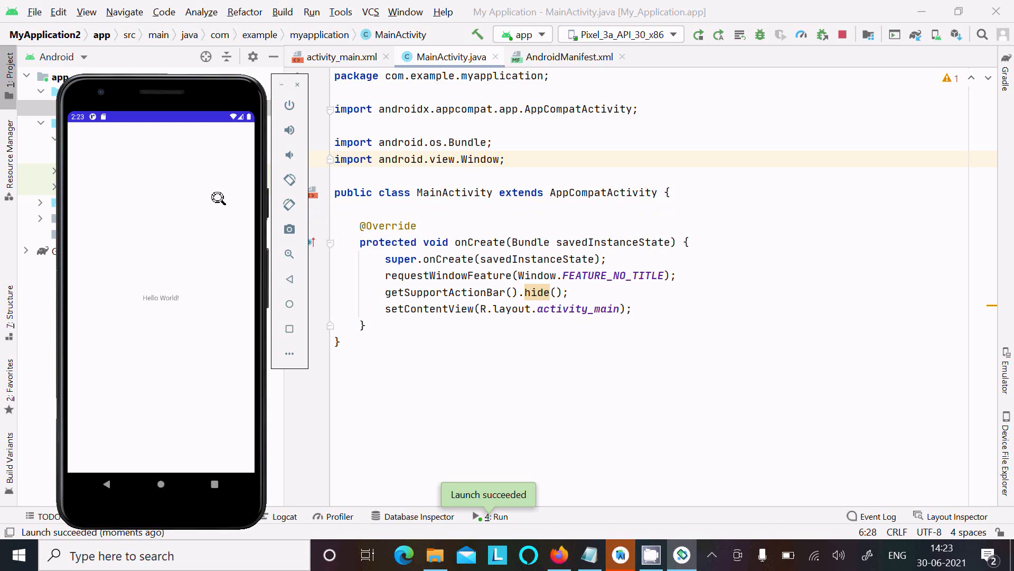
pyautogui.moveTo(655, 250)
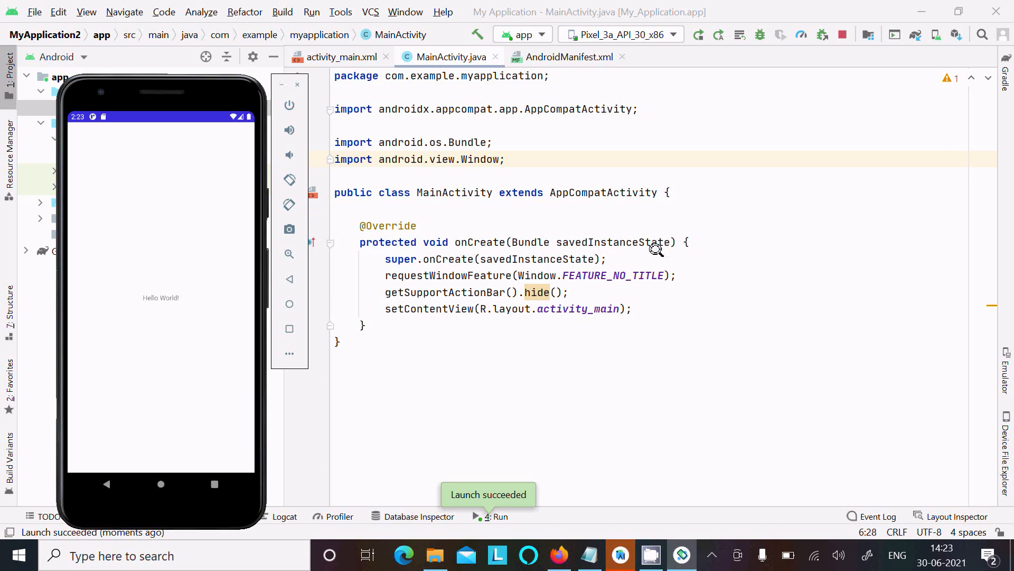
pyautogui.moveTo(634, 201)
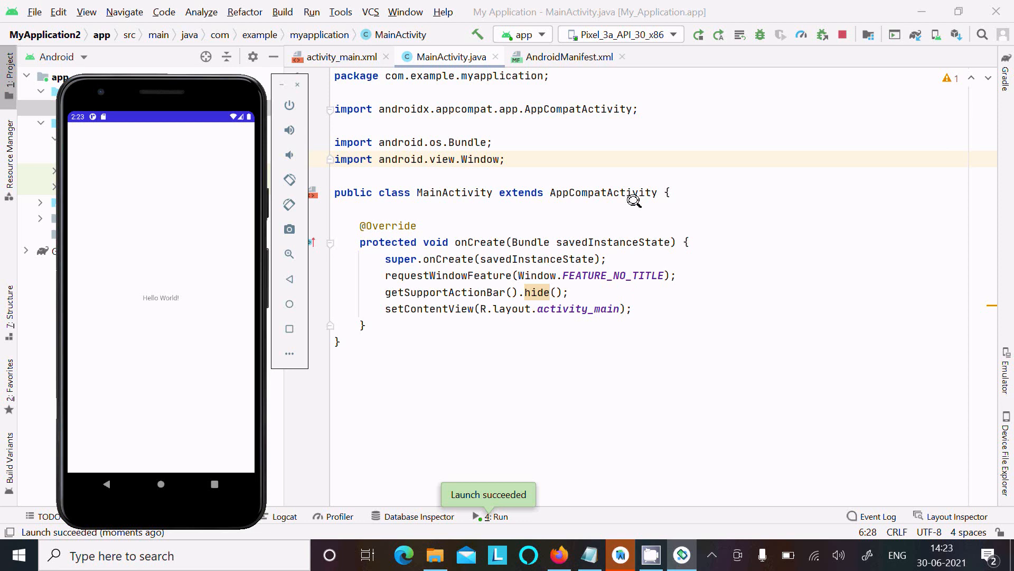
pyautogui.moveTo(606, 146)
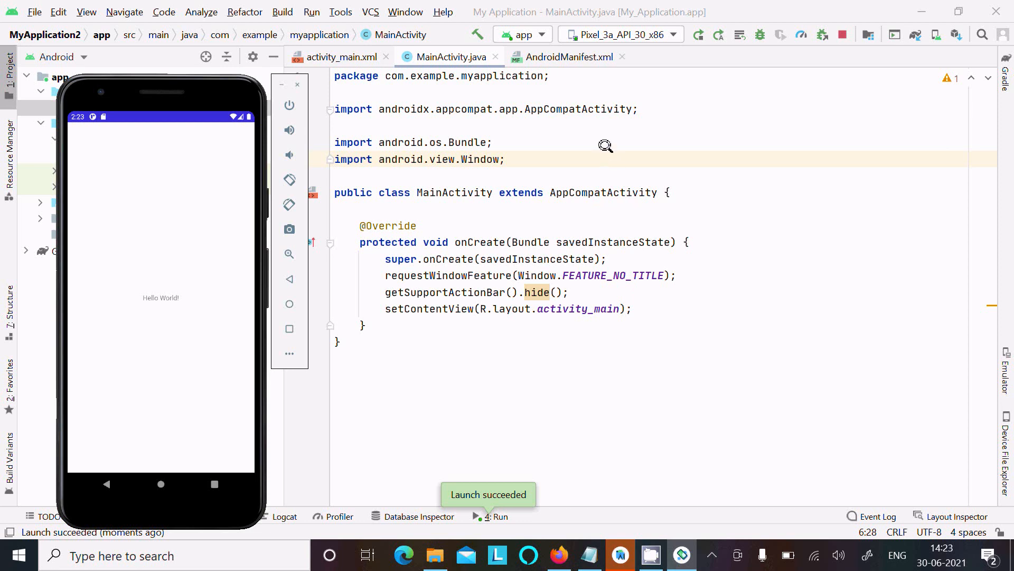
pyautogui.moveTo(604, 256)
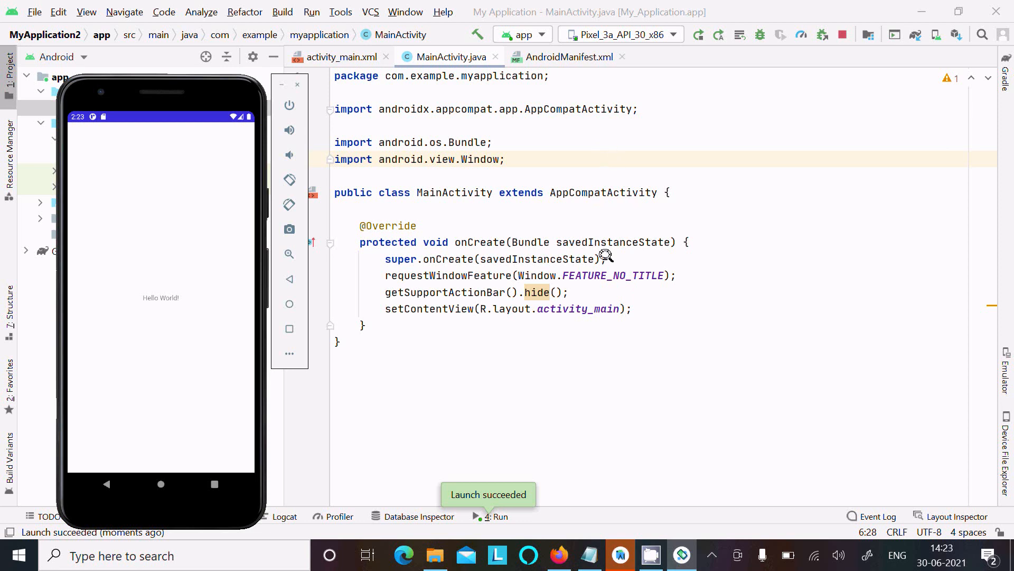
pyautogui.moveTo(602, 151)
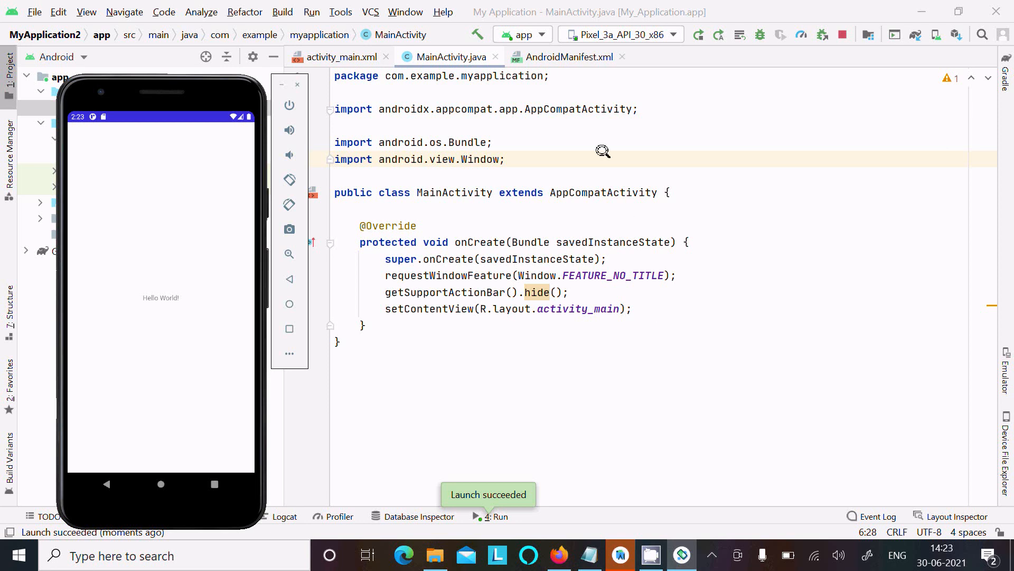
pyautogui.moveTo(598, 210)
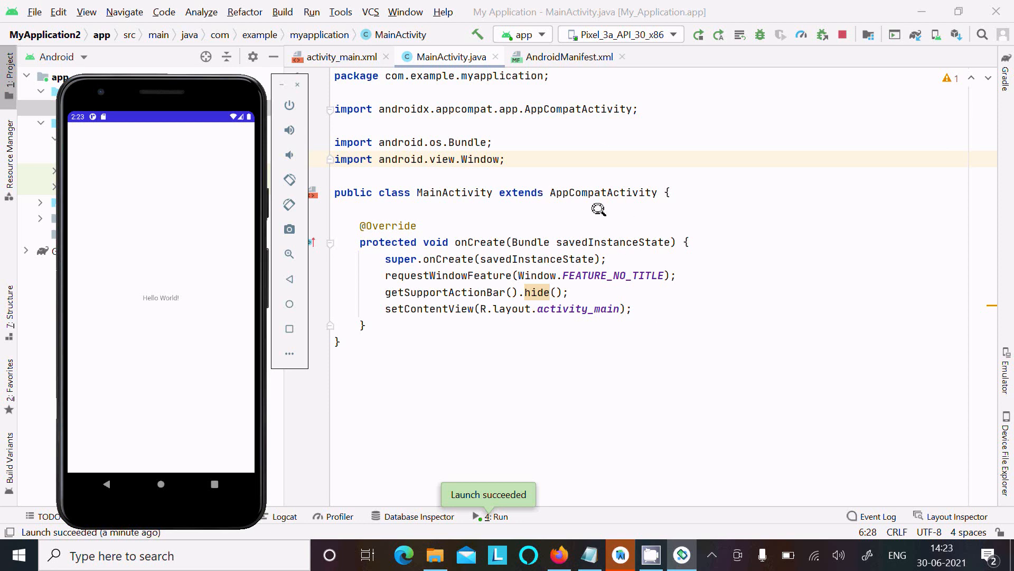
pyautogui.moveTo(708, 250)
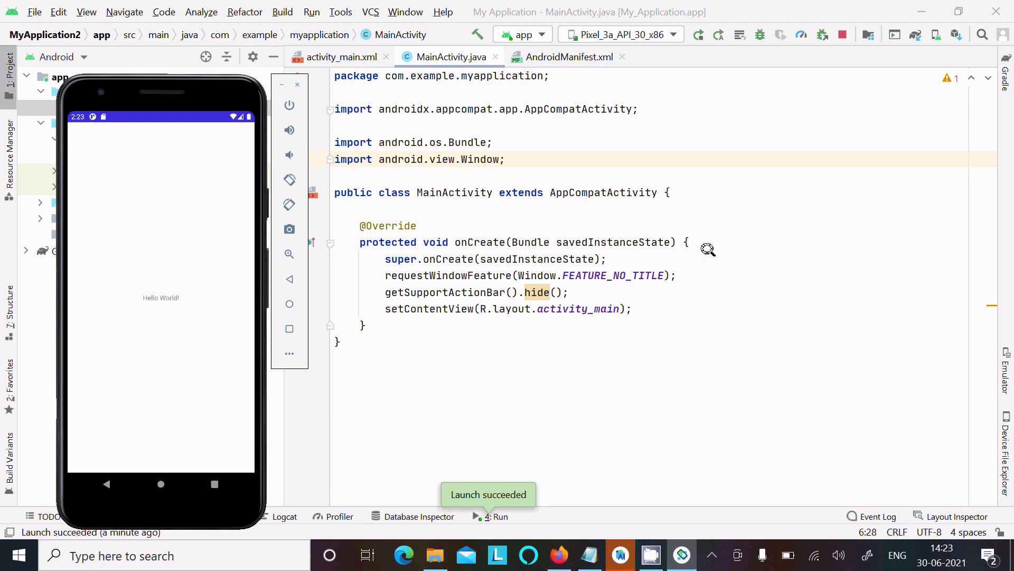